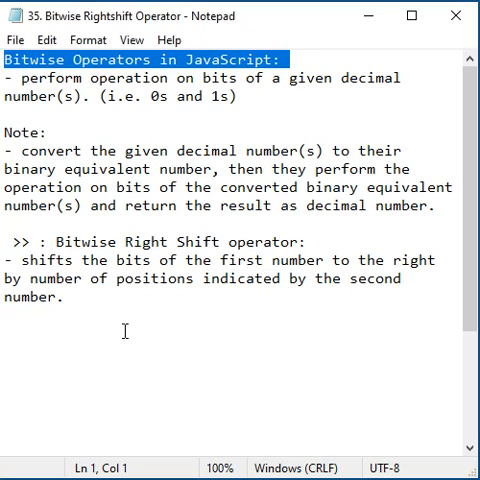
Step: Highlight the Bitwise Operators heading and the Right Shift term in the notes
double_click(176, 240)
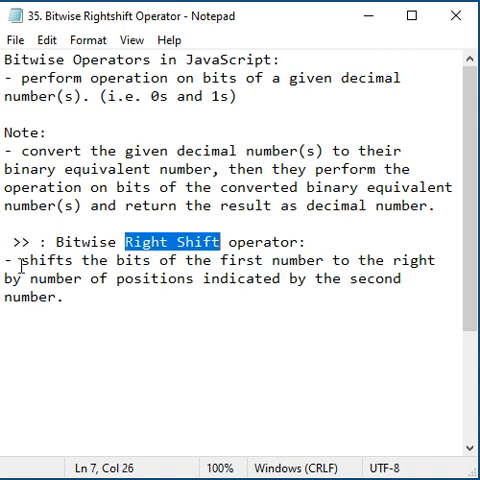
double_click(132, 260)
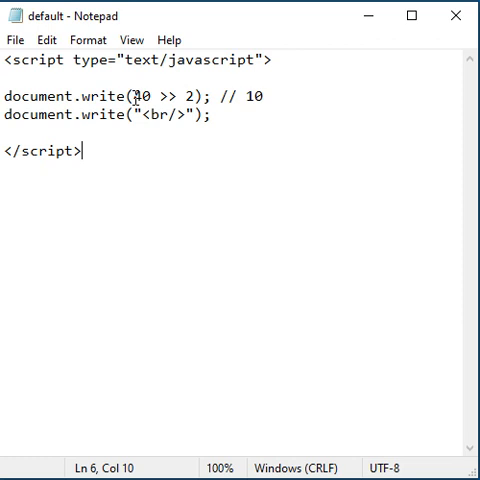
double_click(184, 96)
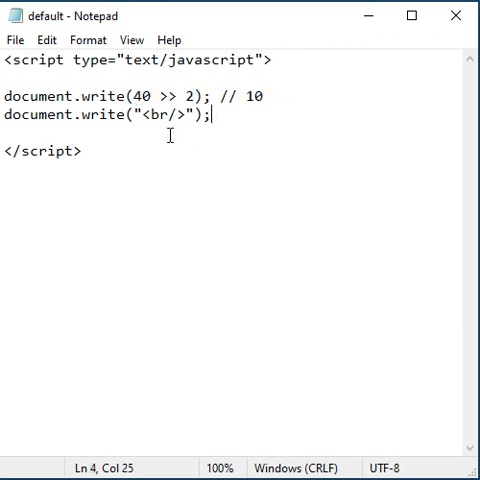
double_click(126, 96)
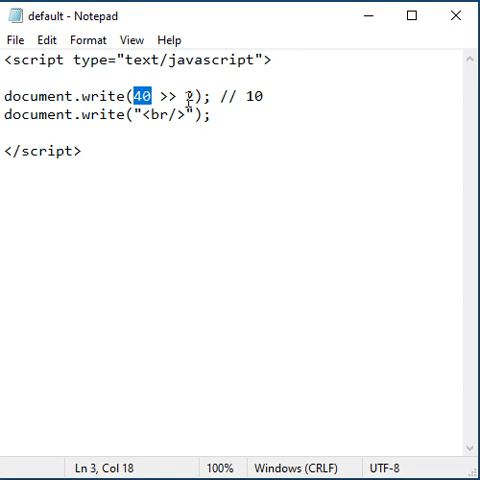
double_click(248, 96)
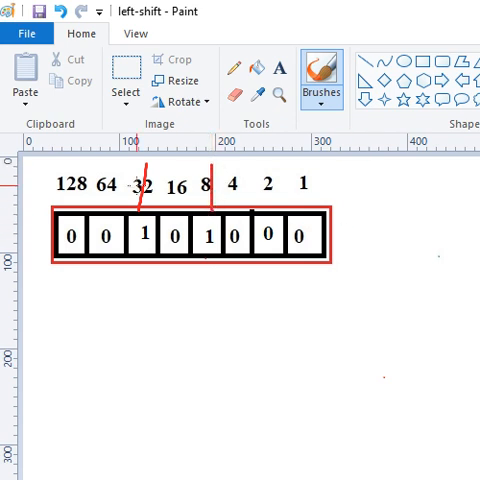
Step: With the Brushes tool, annotate the shifted result 00001010 as =10 beside the diagram
click(124, 82)
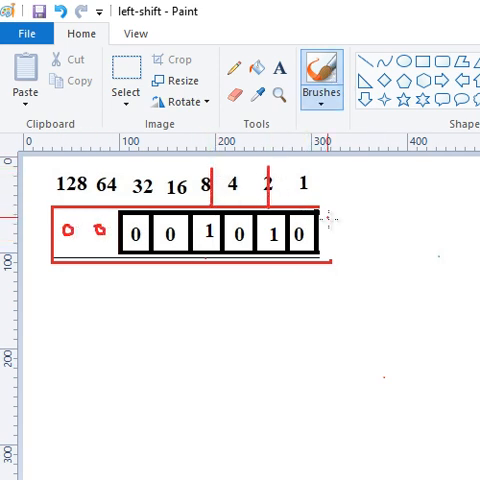
drag(330, 228, 390, 228)
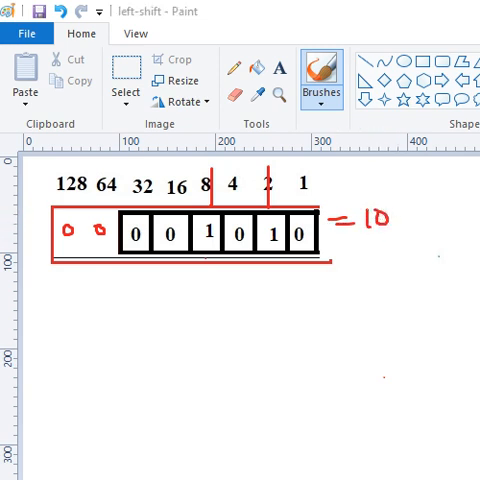